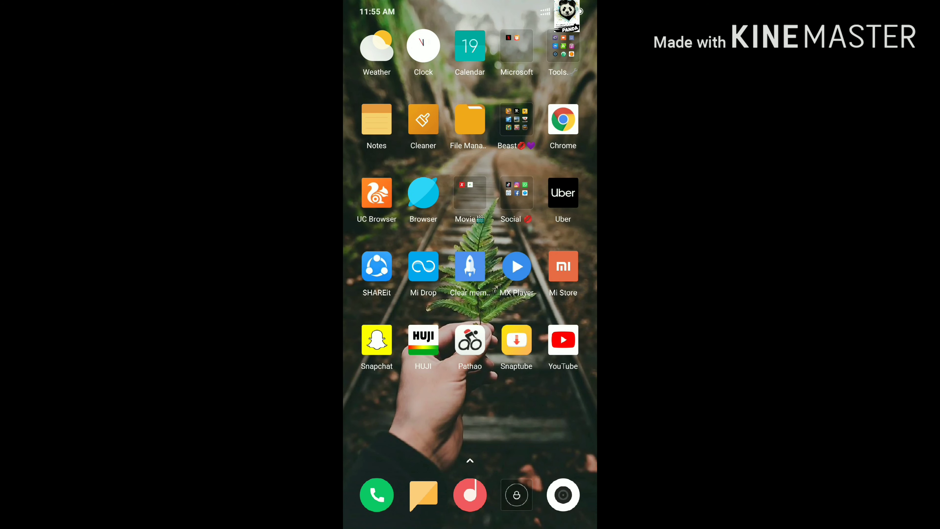
Step: Launch UC Browser, go to AndroPalace and search the site for 'Gta san'
click(376, 193)
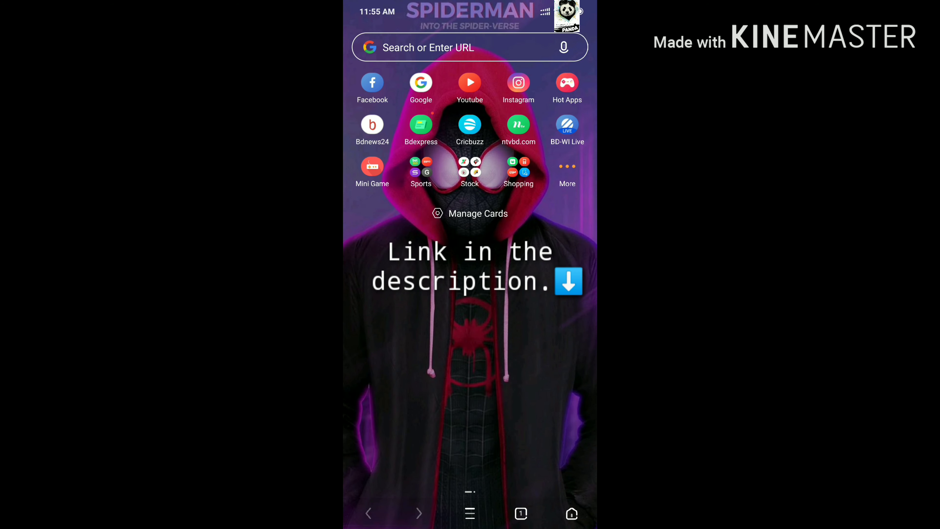
click(462, 48)
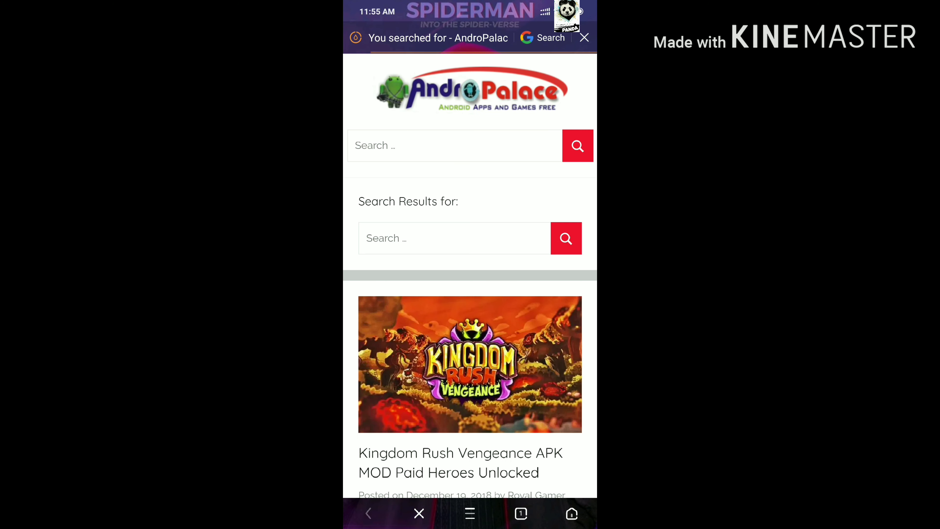
scroll(down, 3)
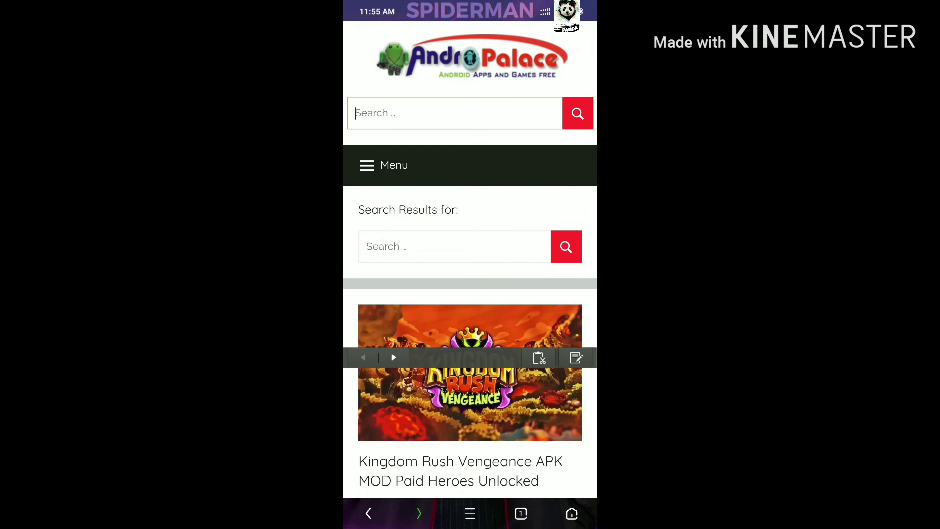
text(Gta san)
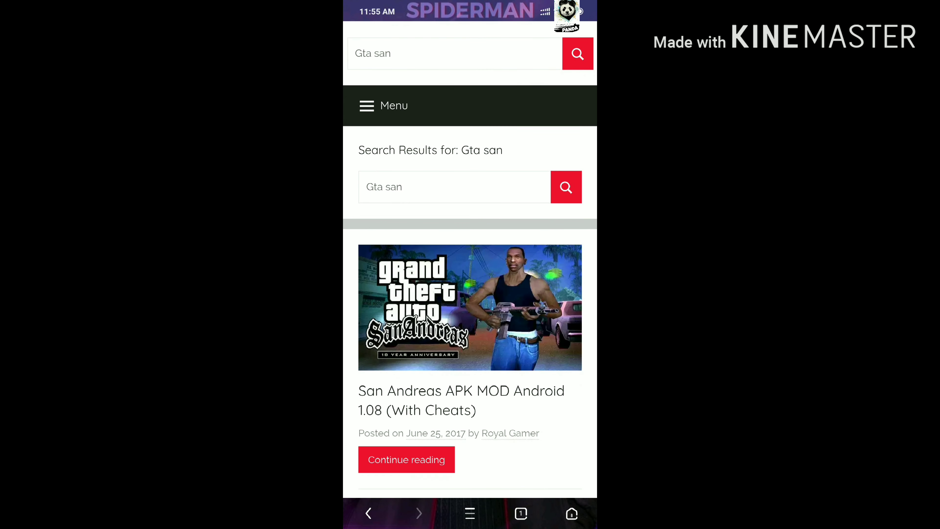
Step: From the San Andreas APK MOD article, reach the APK+DATA download links page
click(406, 459)
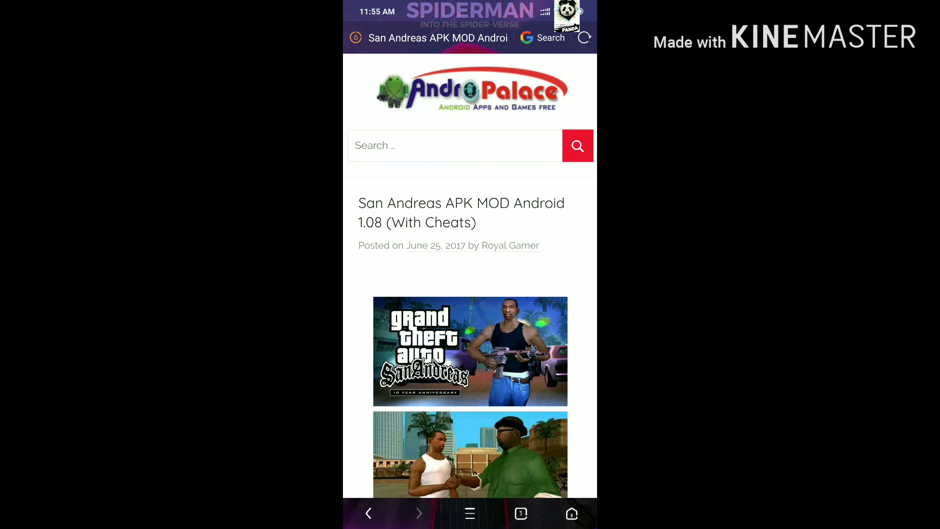
scroll(down, 3)
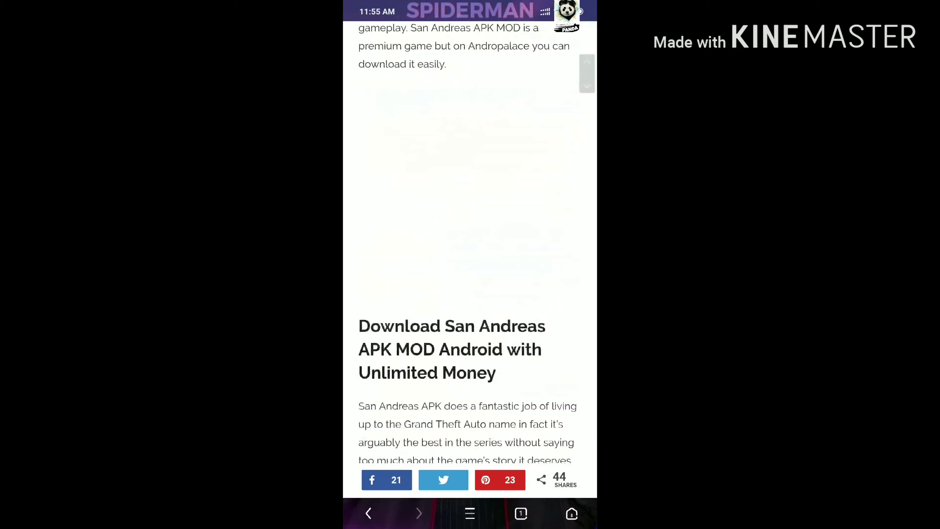
scroll(down, 3)
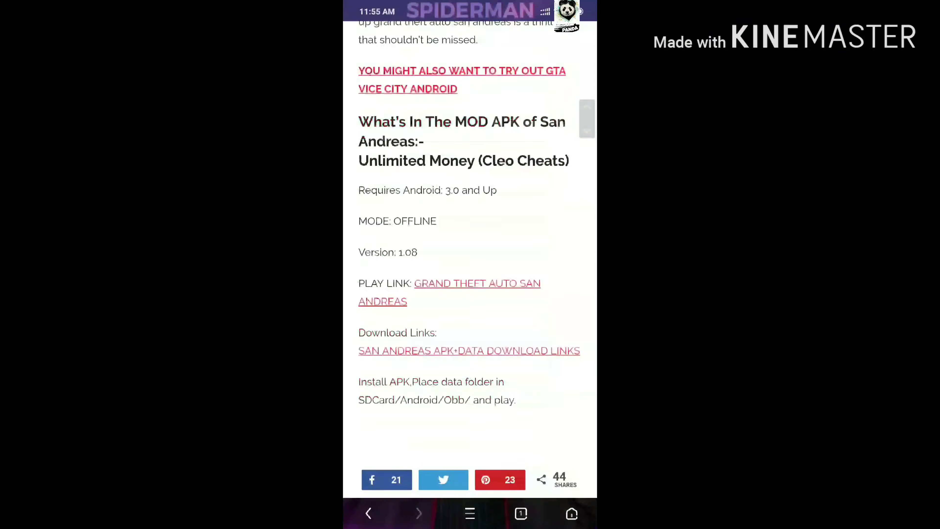
scroll(down, 3)
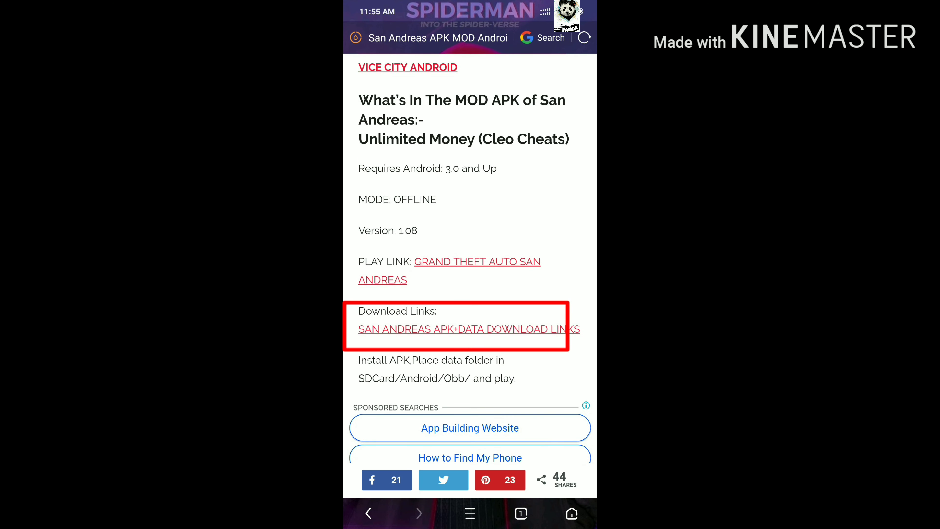
click(467, 329)
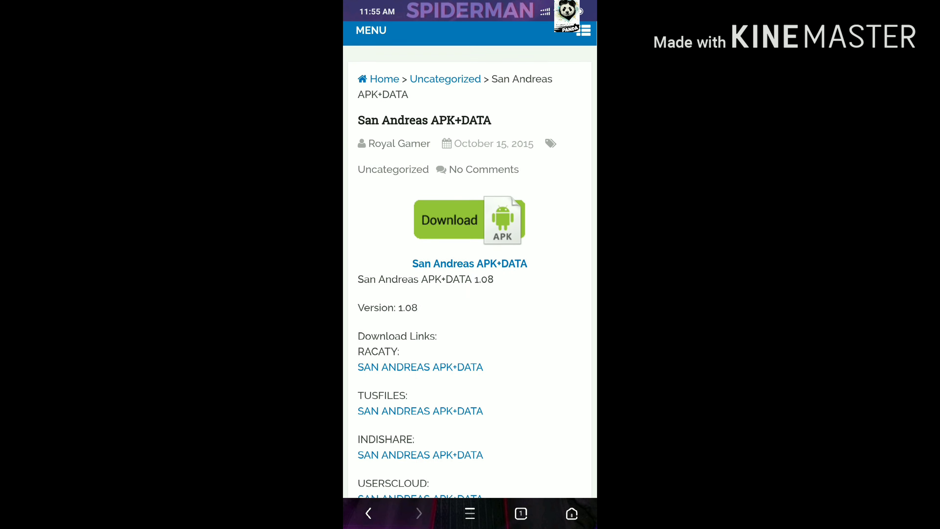
Step: Start the racaty.com download of GTA-SA-1.08-APK_DATA.rar (1.7 GB) and return to the home screen
scroll(down, 3)
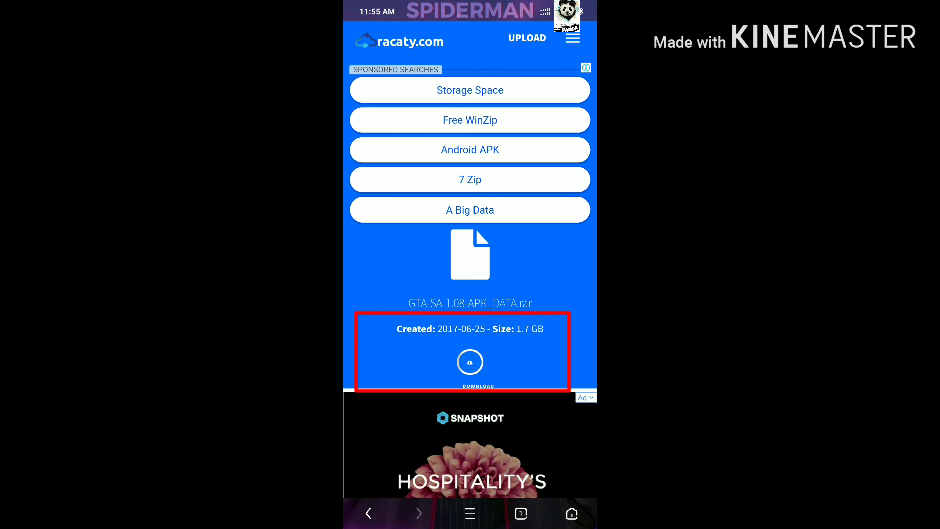
click(470, 361)
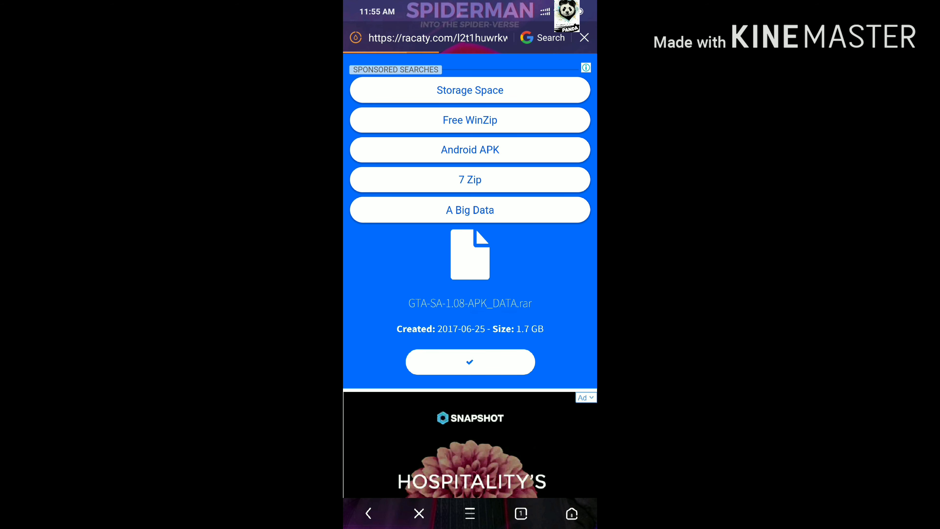
click(470, 361)
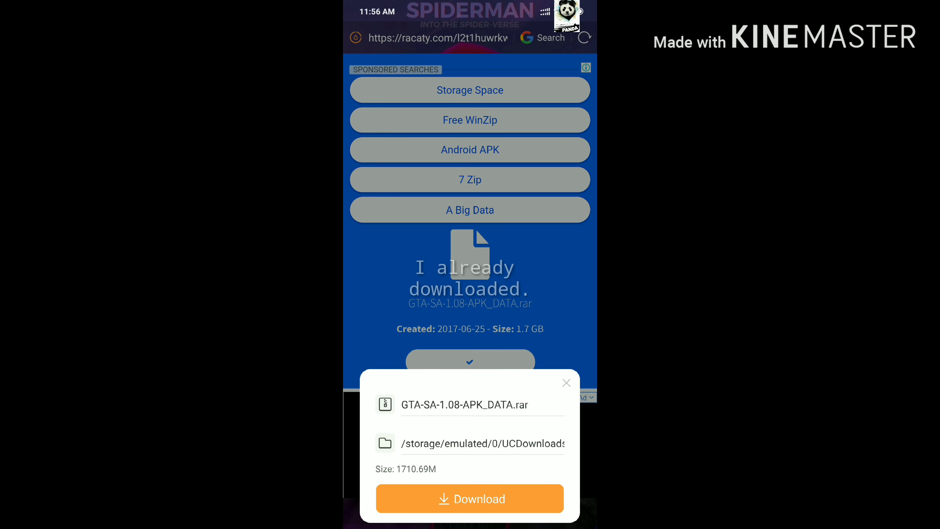
click(566, 383)
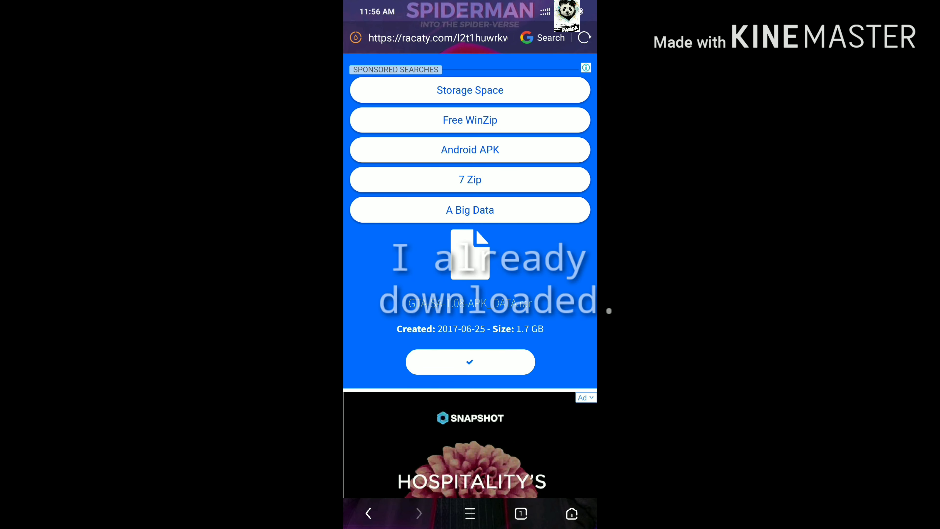
click(572, 513)
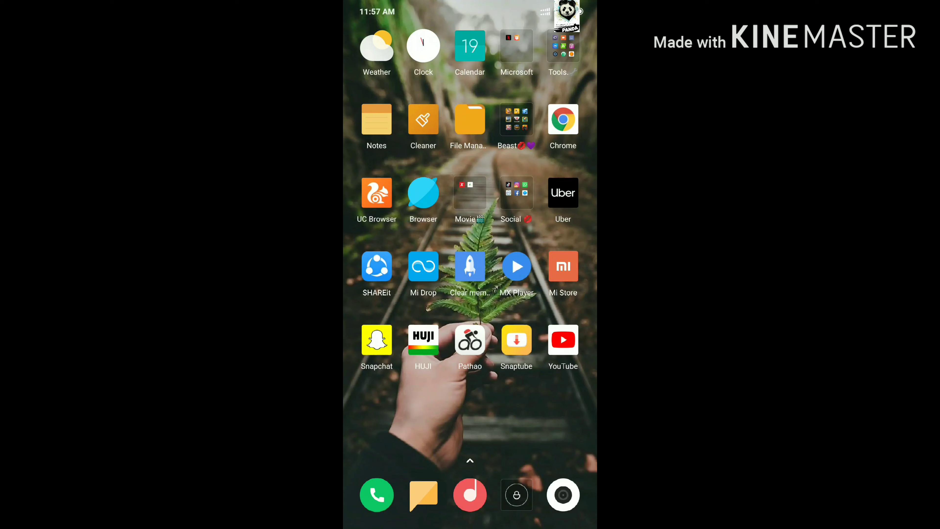
Step: Launch ZArchiver and open the SA Tools. folder holding GTA-SA-1.08-APK_DATA.rar
click(563, 45)
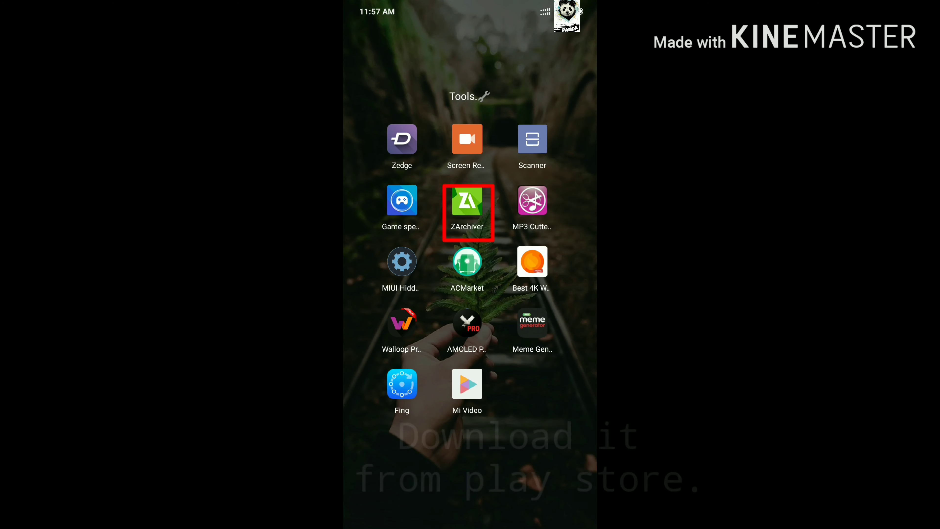
click(466, 209)
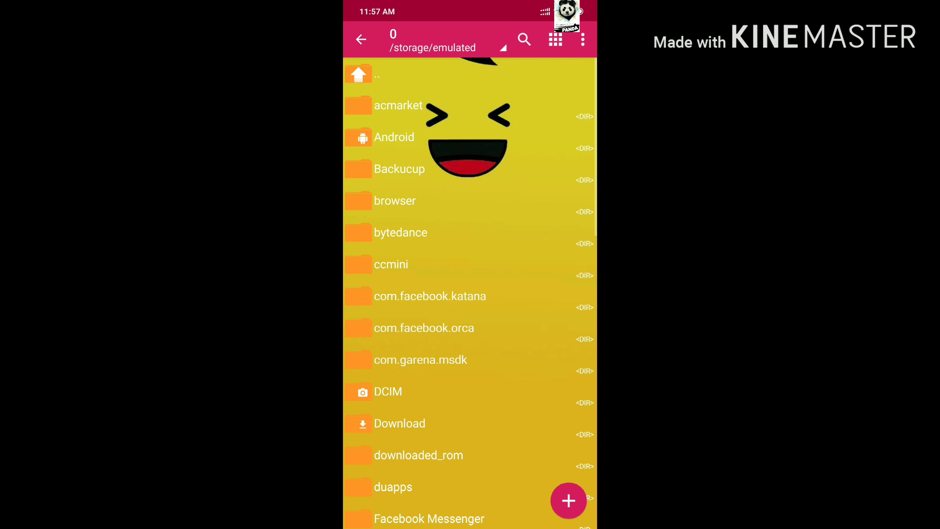
scroll(down, 3)
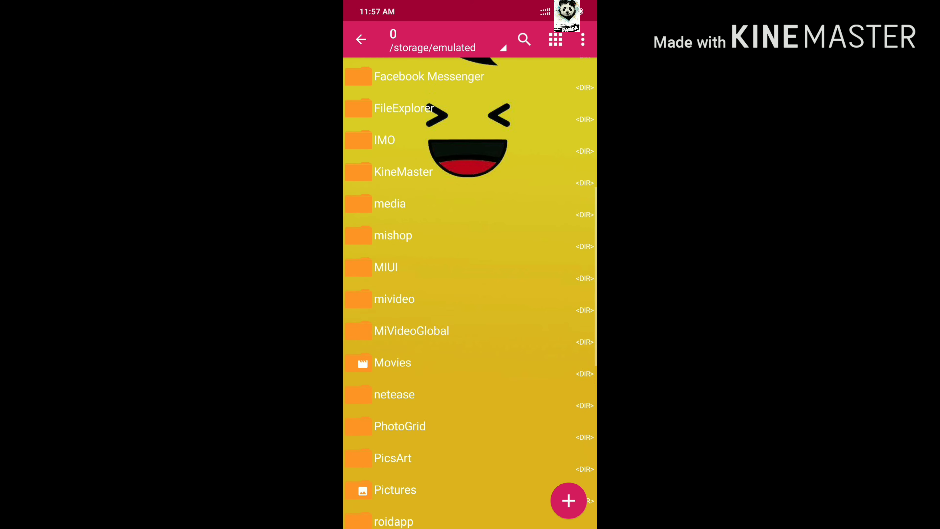
scroll(down, 3)
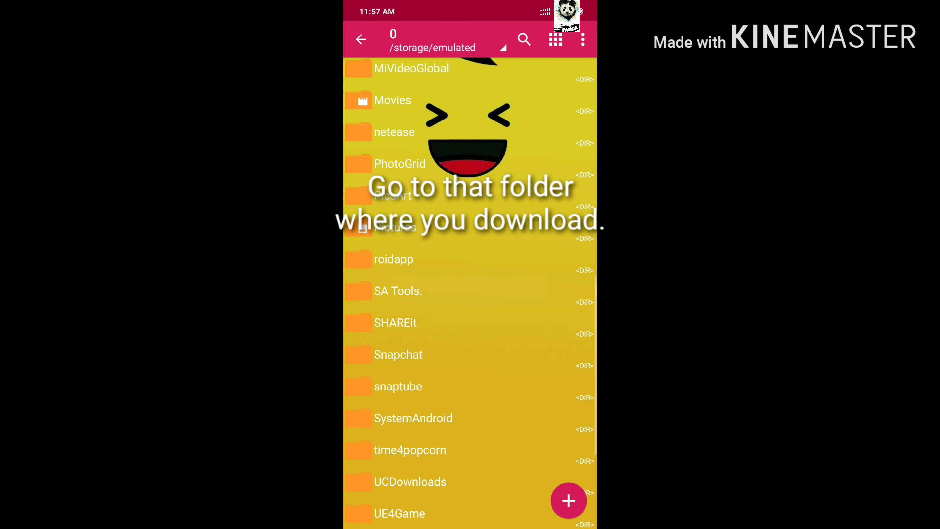
click(398, 291)
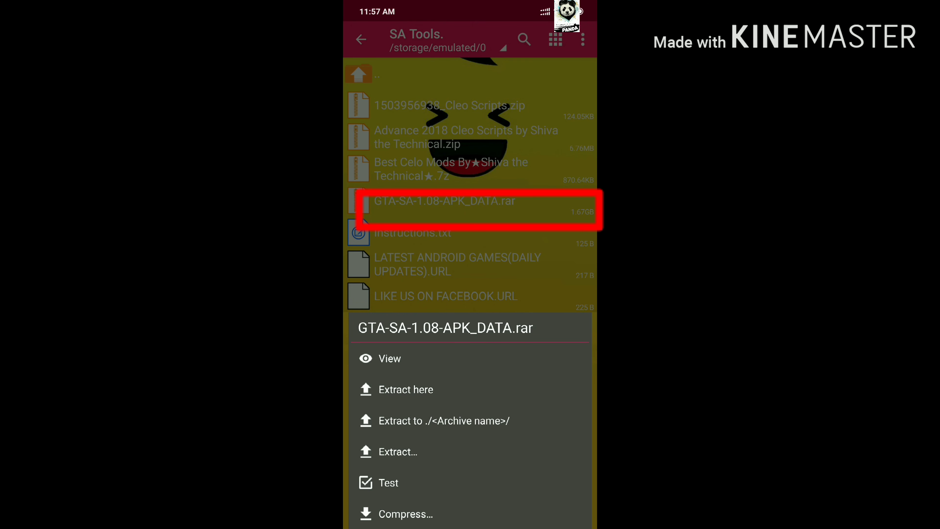
Step: Extract the rar here, replacing all existing files, yielding com.rockstargames.gtasa and GTA-SA-CHEAT-CLEAO.apk
click(405, 390)
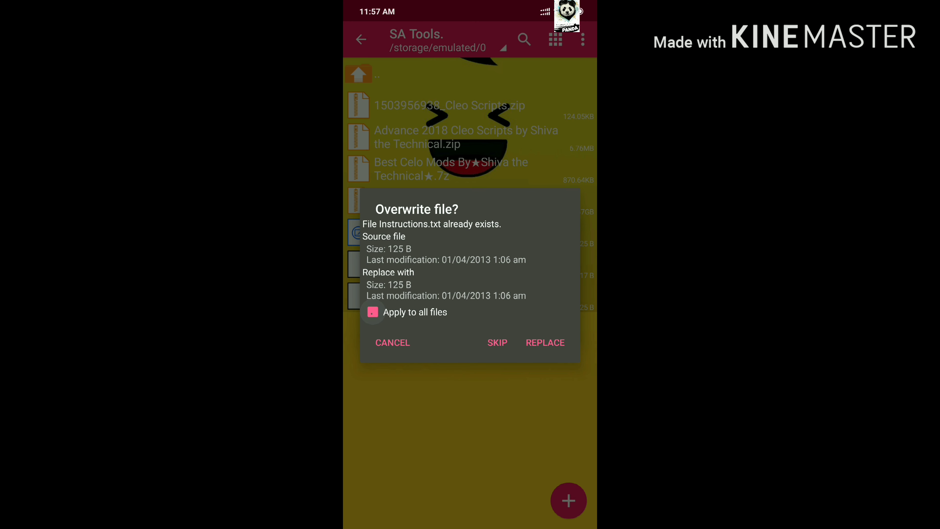
click(373, 312)
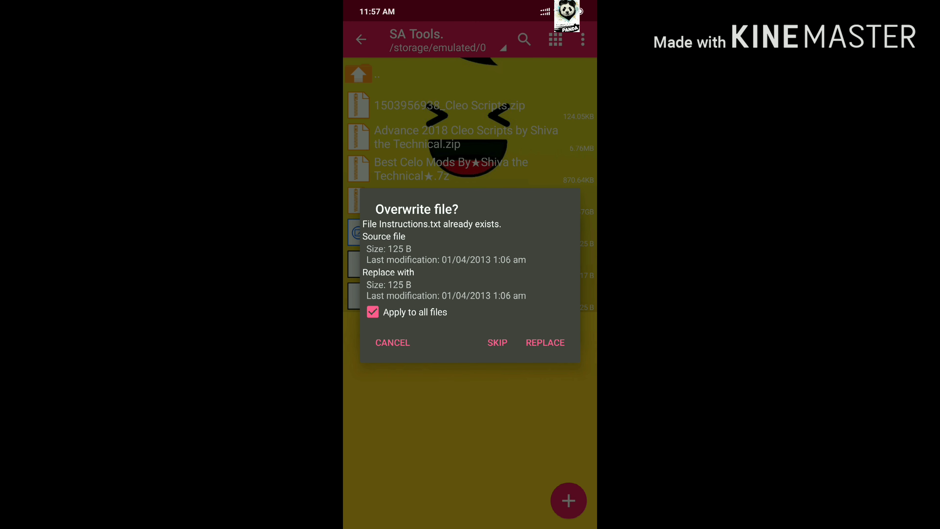
click(544, 342)
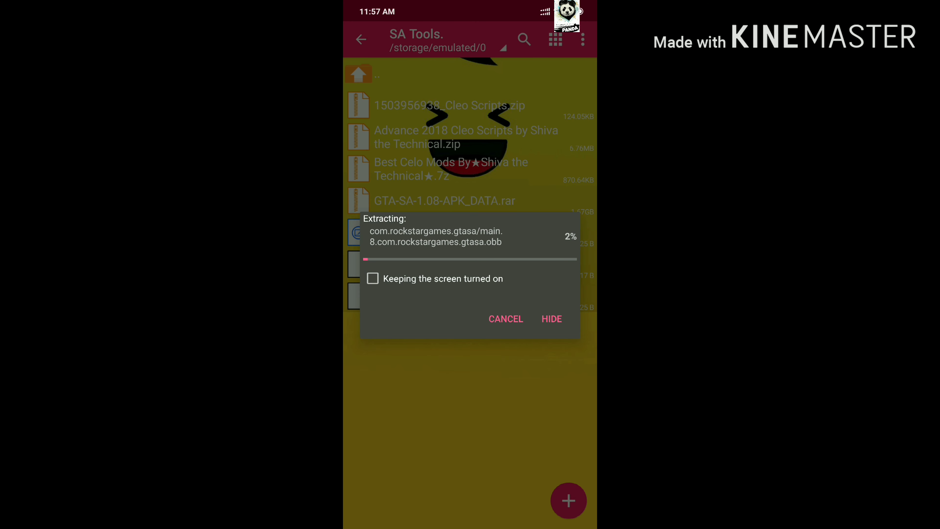
click(372, 278)
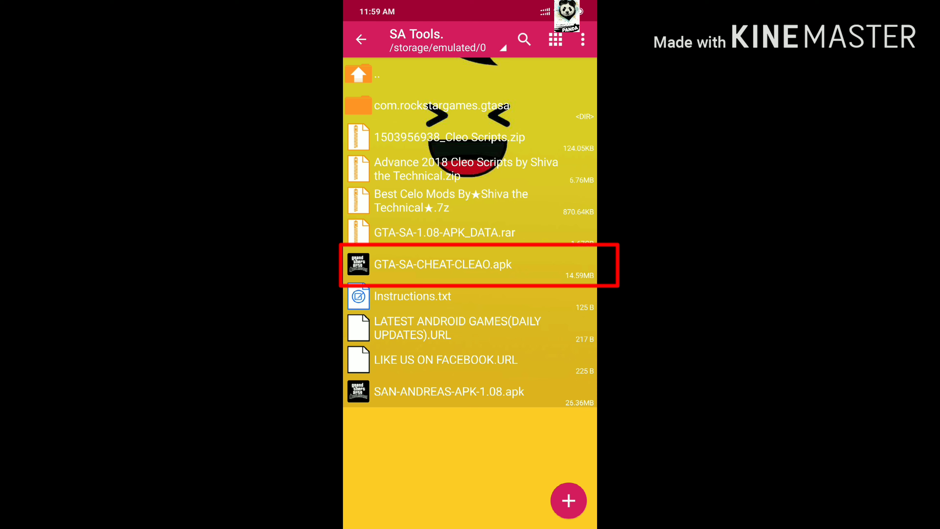
Step: Install GTA San Andreas from GTA-SA-CHEAT-CLEAO.apk and return to the SA Tools. file list
click(443, 264)
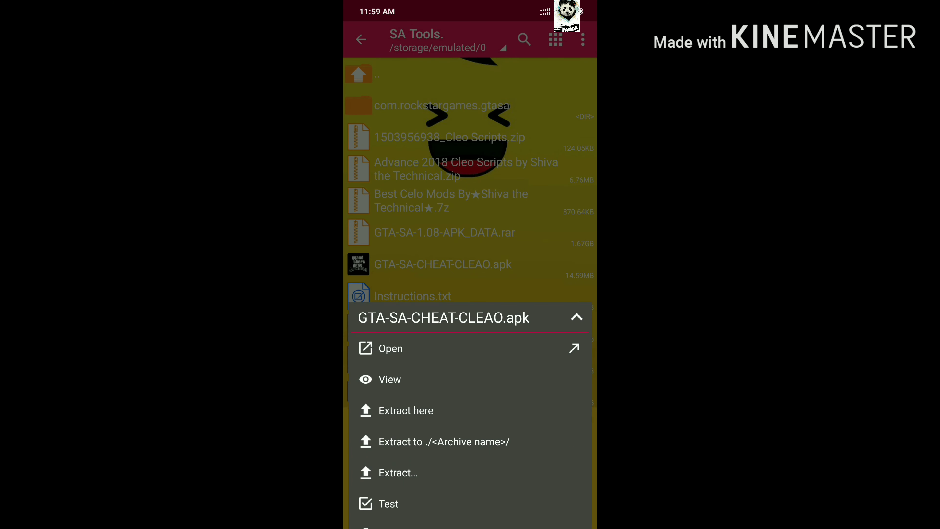
click(390, 348)
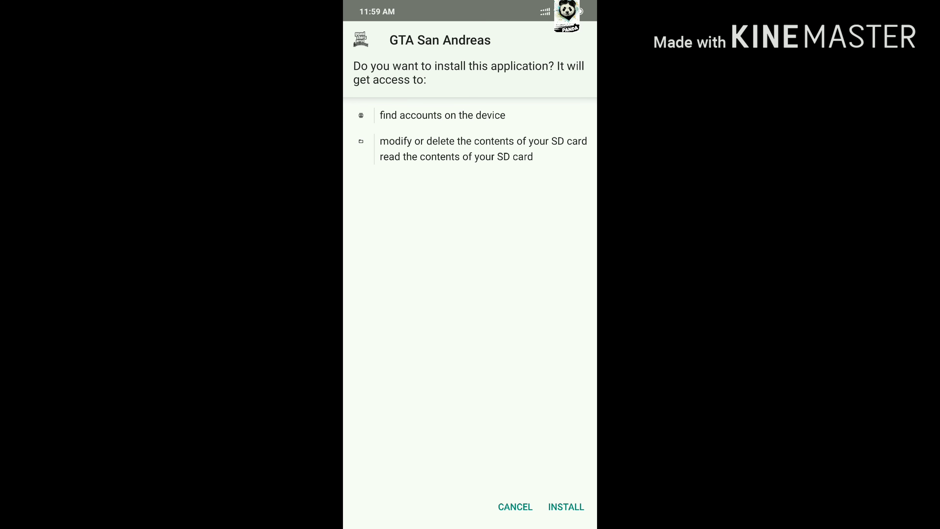
click(566, 507)
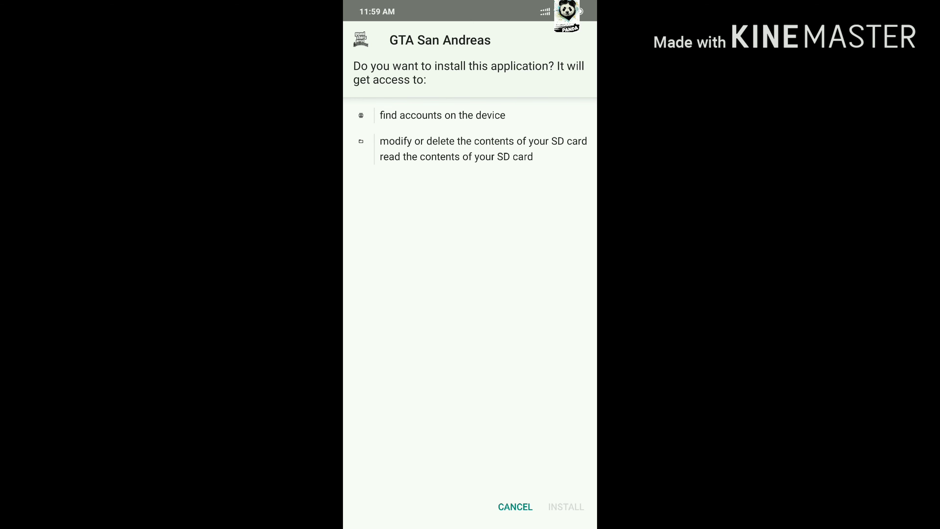
click(566, 507)
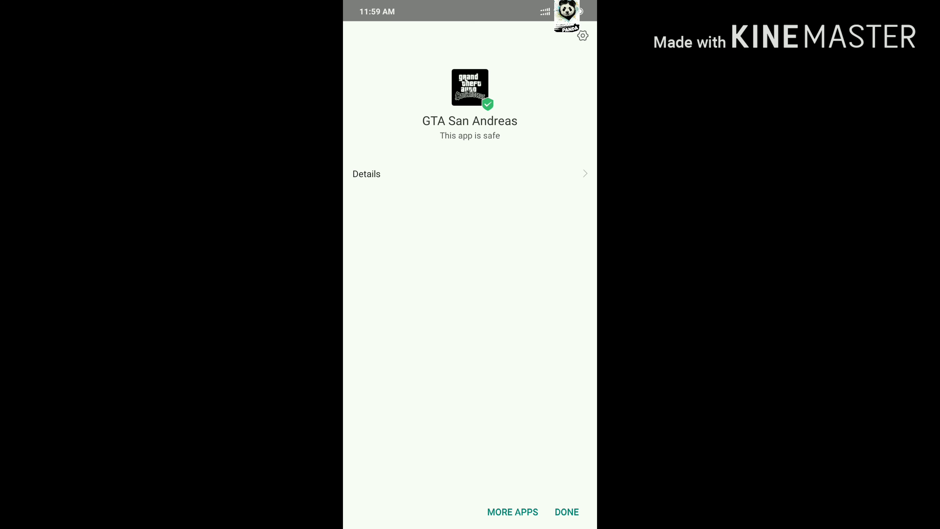
click(565, 511)
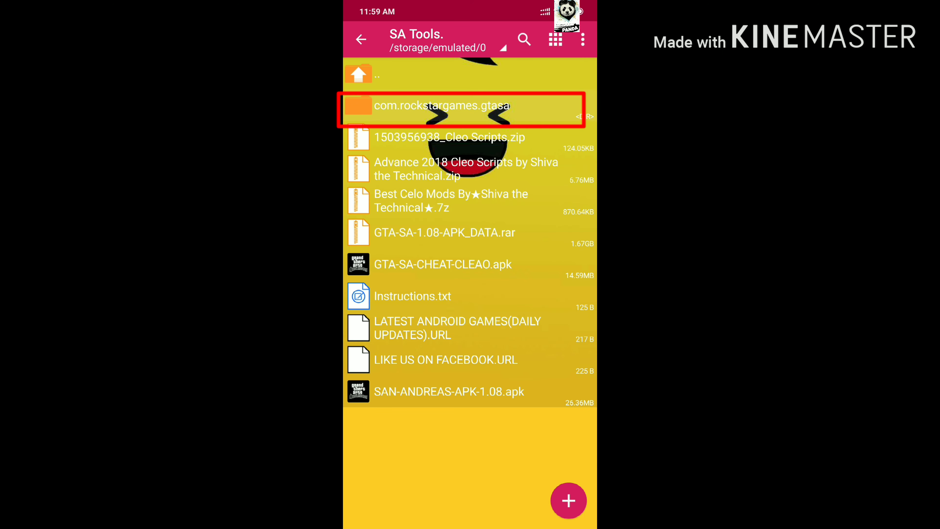
Step: Cut com.rockstargames.gtasa into Android/obb, then start GTA San Andreas to its loading screen
click(441, 106)
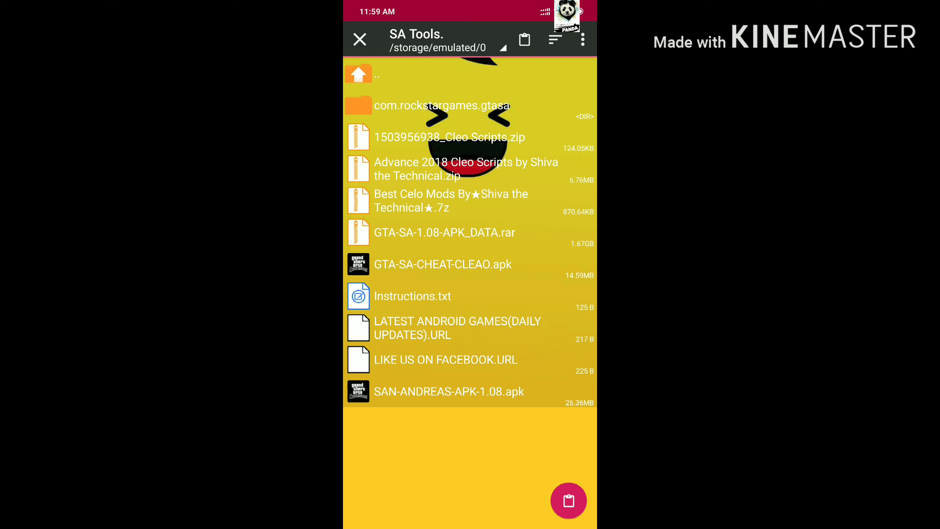
click(503, 48)
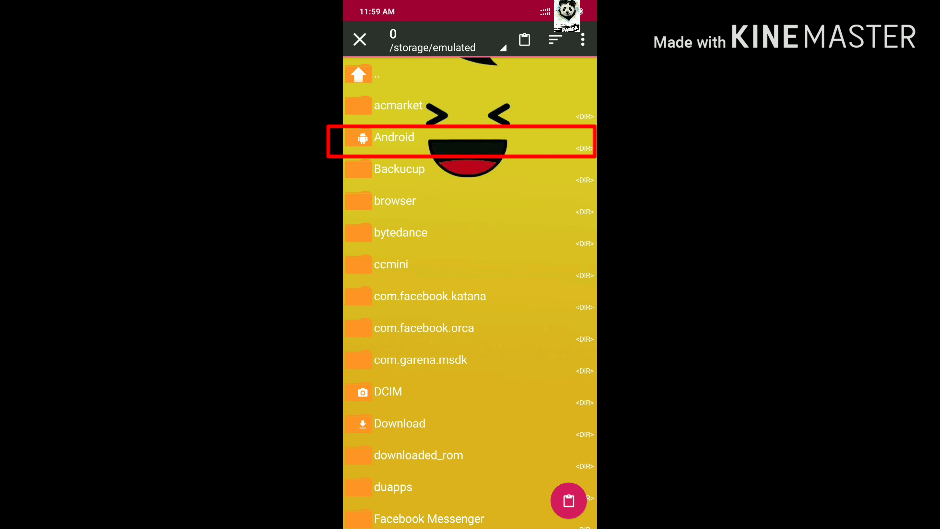
click(394, 137)
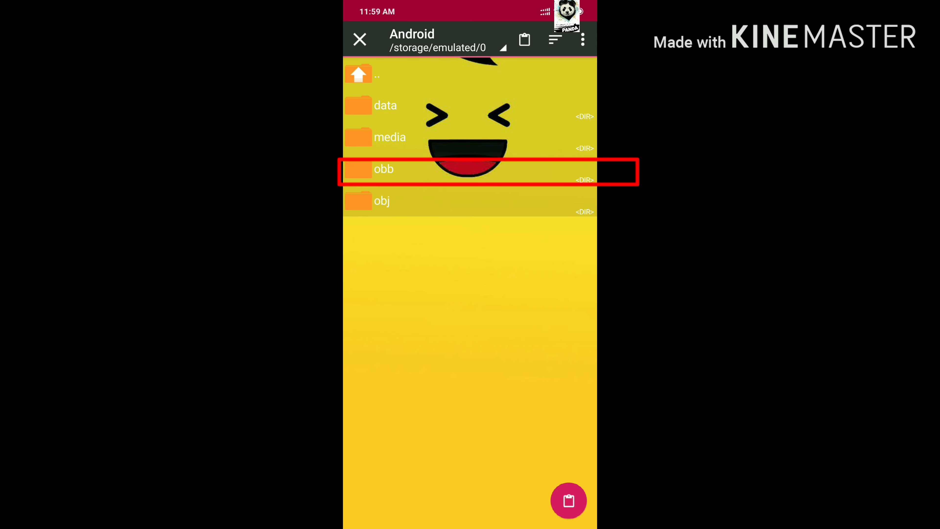
click(383, 169)
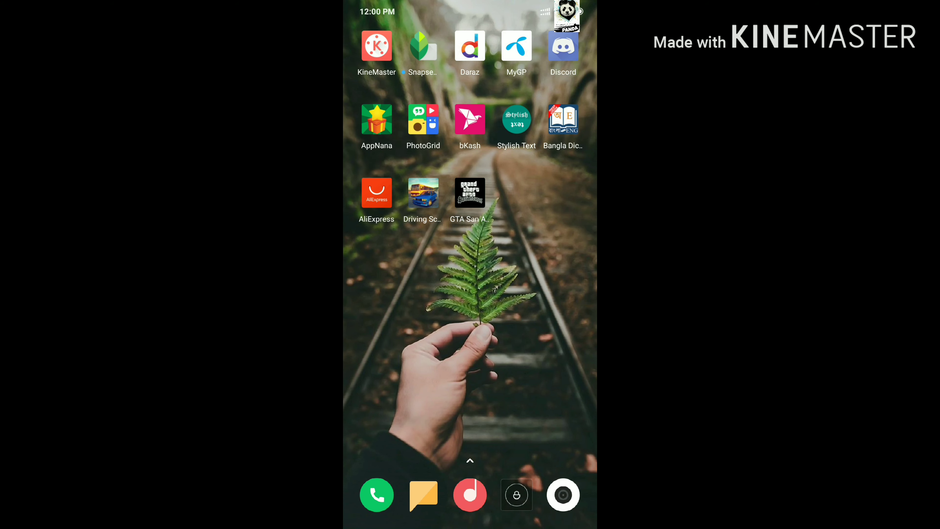
click(470, 193)
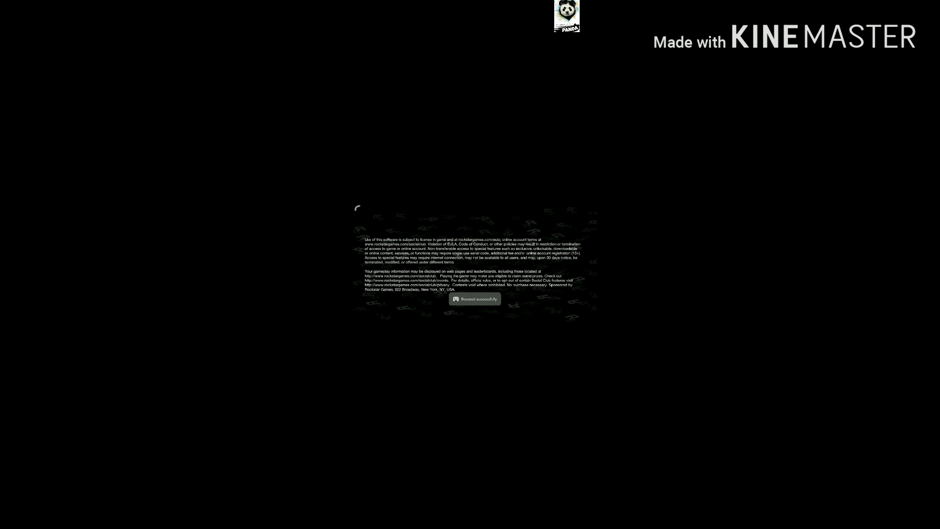